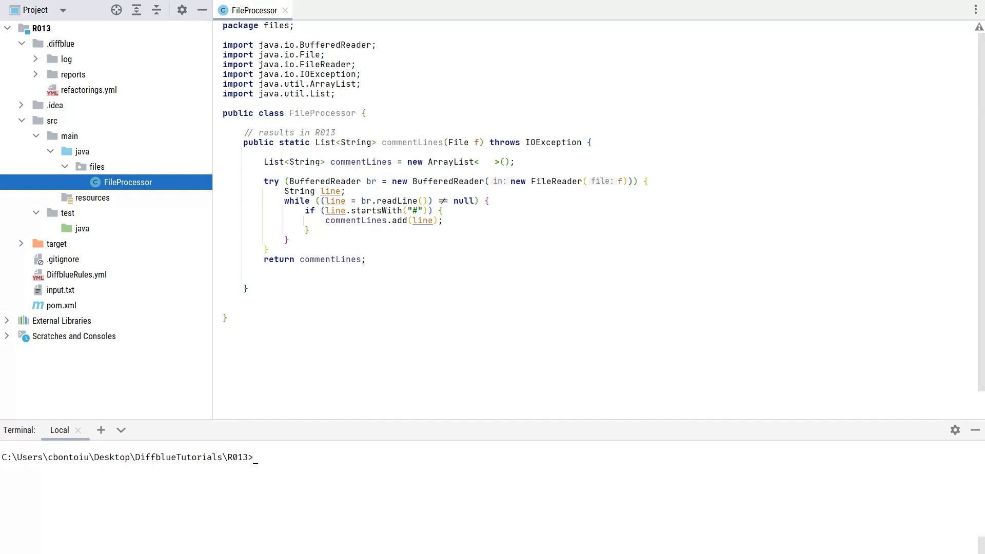
# Step: Enter the command dcover create files.FileProcessor.commentLines in the terminal without running it
pyautogui.write('dcover create files.FileProcessor.commentLines')
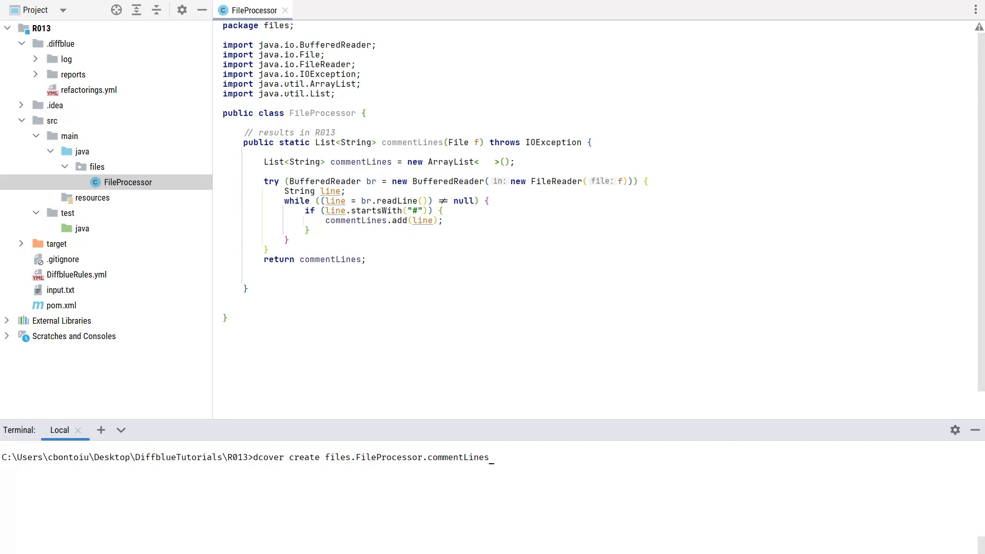
# Step: Run the dcover command for commentLines, which creates no tests due to R013
pyautogui.press('Return')
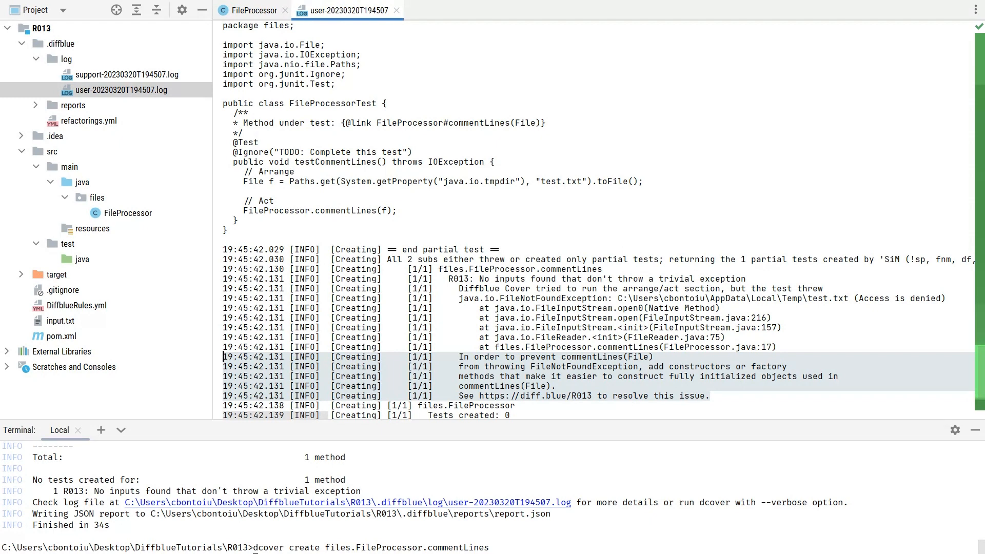
pyautogui.click(395, 10)
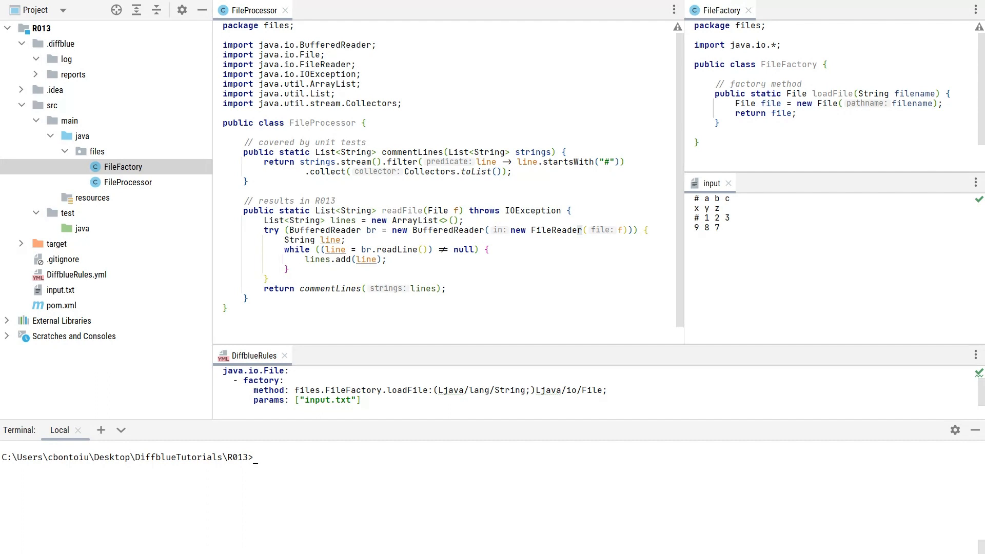
# Step: Run dcover create files.FileProcessor to generate tests for the whole class
pyautogui.write('dcover create files.FileProcessor')
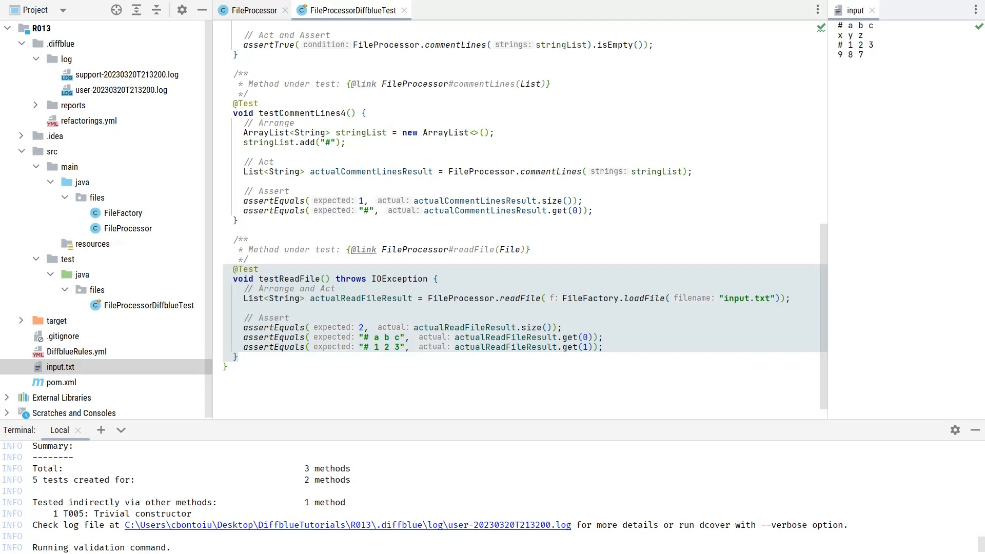
# Step: Run FileProcessorDiffblueTest with coverage from the project context menu and review the results
pyautogui.click(251, 11)
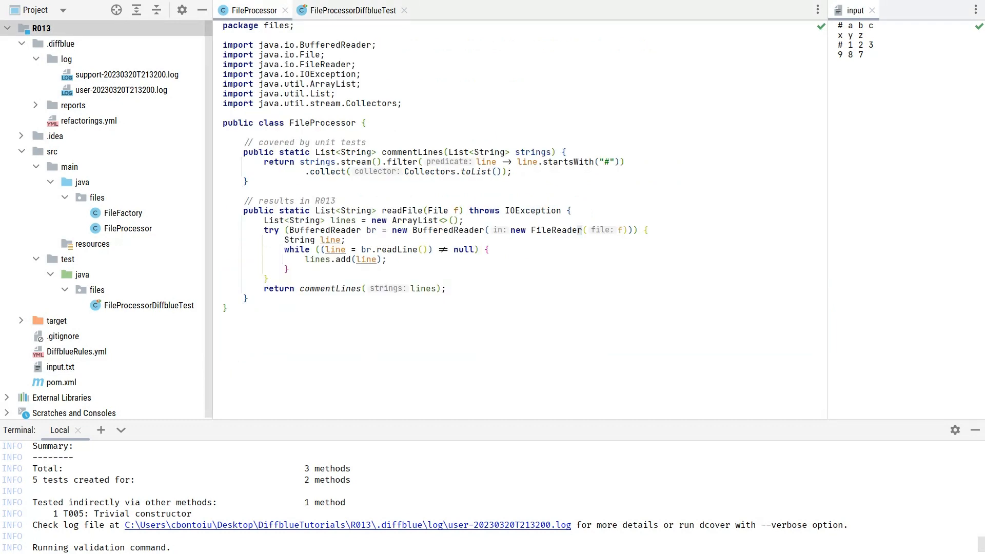
pyautogui.rightClick(44, 28)
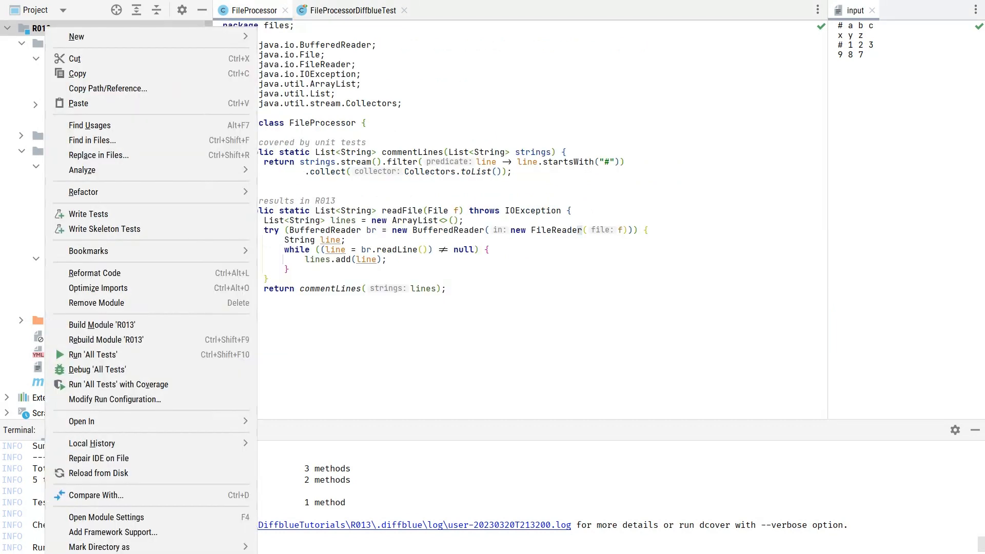
pyautogui.moveTo(118, 384)
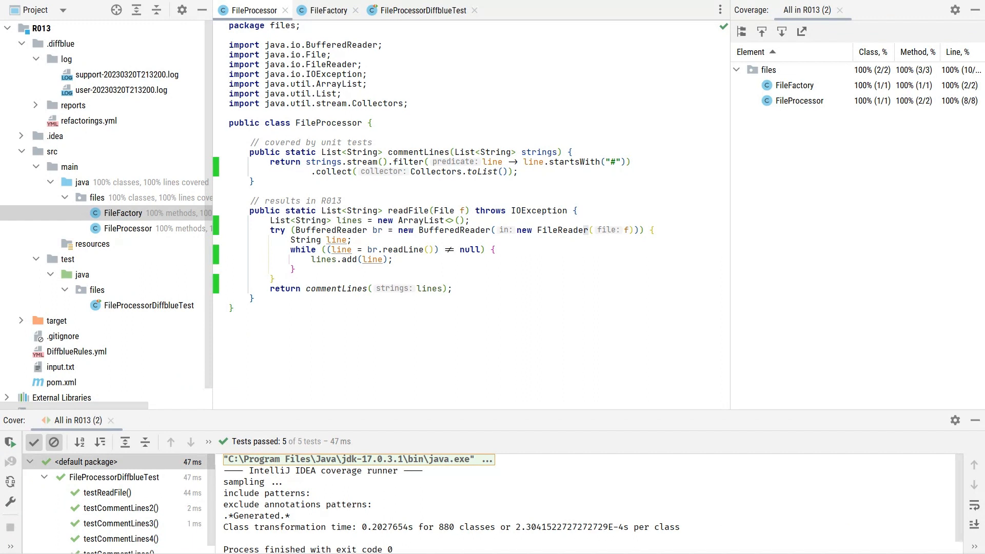
pyautogui.click(326, 10)
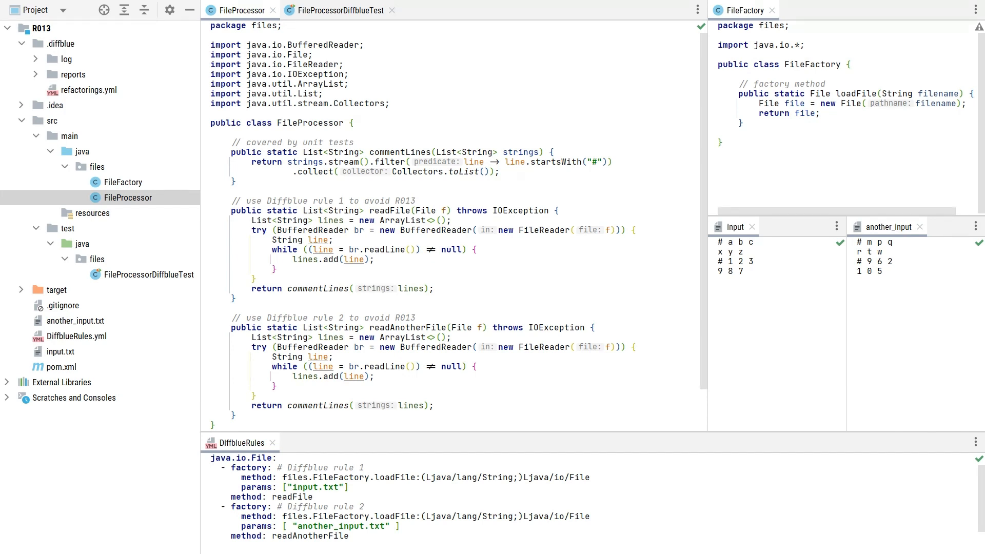
# Step: Review the two FileFactory.loadFile factory rules in DiffblueRules.yml
pyautogui.click(75, 336)
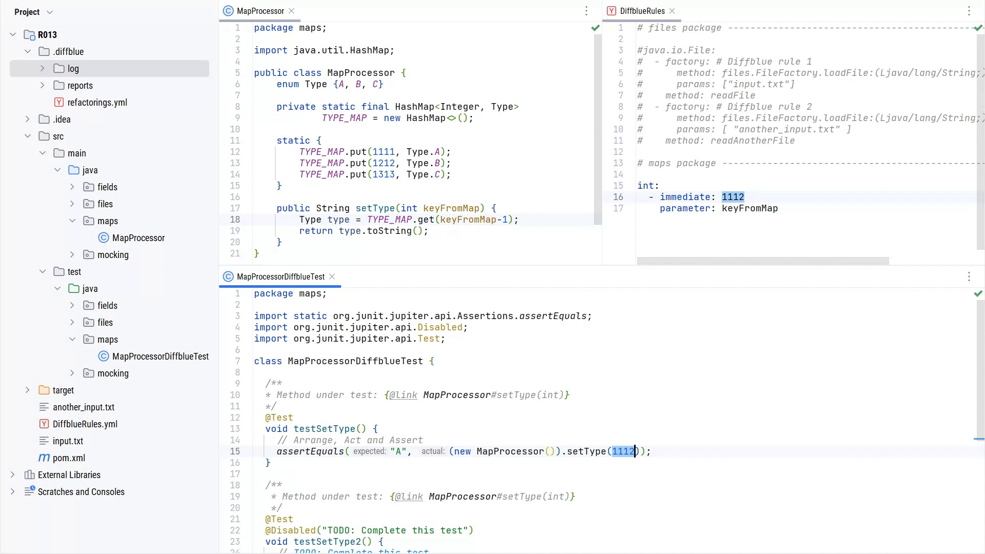
# Step: Scroll through MapProcessorDiffblueTest to the setType(1112) test expecting "A"
pyautogui.scroll(-3)
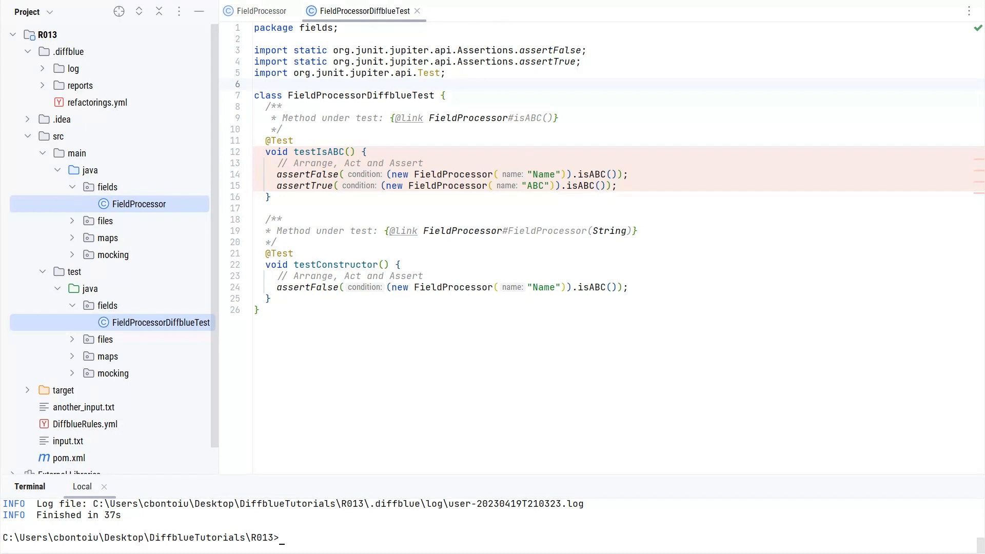
# Step: View FieldProcessorDiffblueTest with its testIsABC and testConstructor tests
pyautogui.click(417, 12)
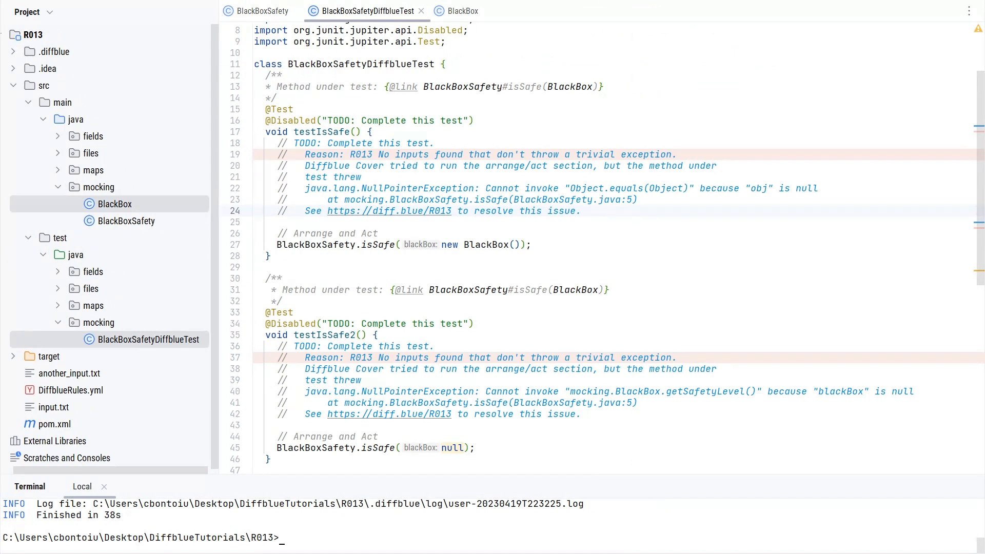
# Step: Scroll through the disabled R013 testIsSafe tests in BlackBoxSafetyDiffblueTest
pyautogui.scroll(-3)
pyautogui.write('dcover create properties.Property.propertyLength --keep-partial-tests=true -Dprop=something')
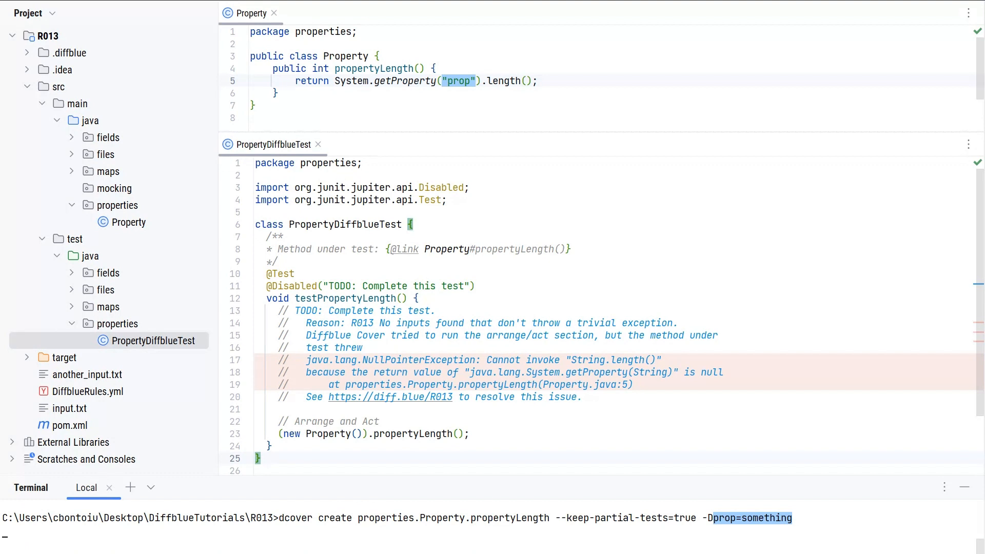
# Step: Run dcover create for Property.propertyLength with -Dprop=something
pyautogui.press('Return')
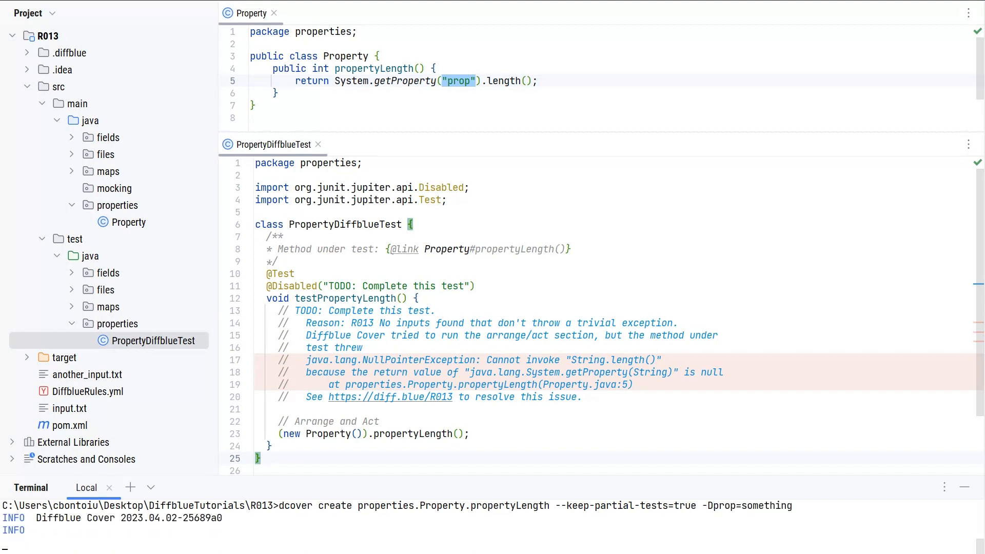